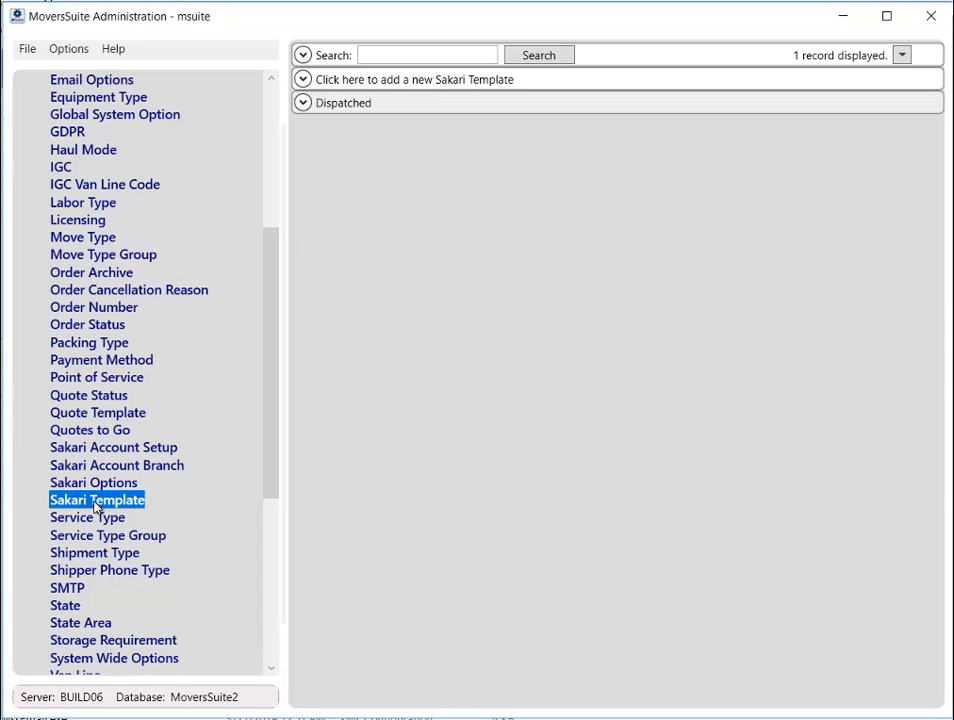
mouse_move(352, 168)
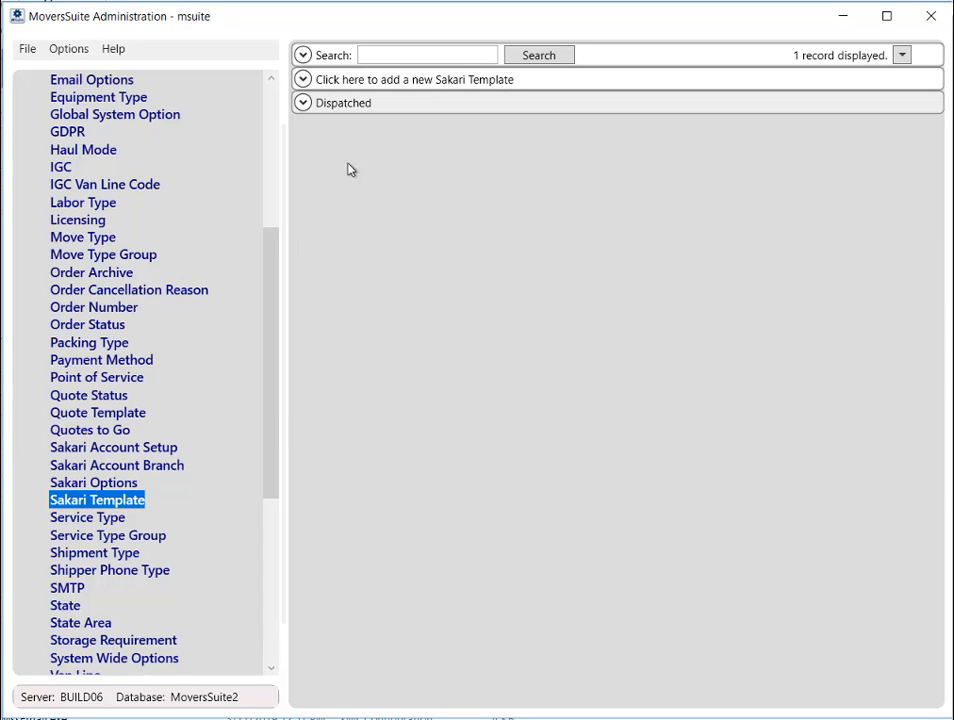
Step: Begin a blank new Sakari Template entry from the Sakari Template list
click(412, 80)
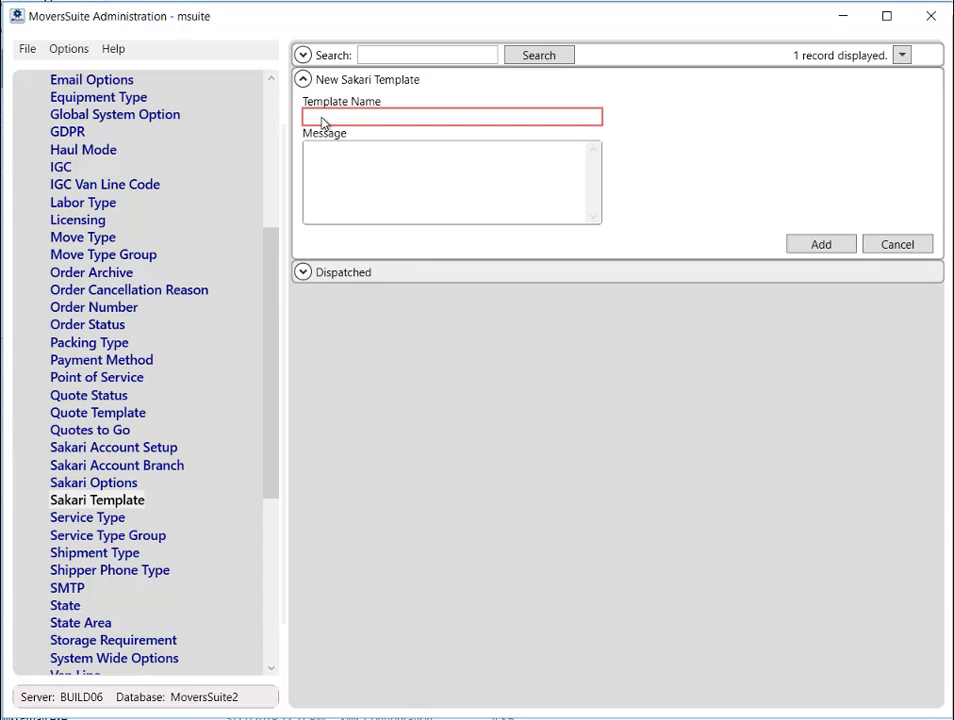
Step: Add template 'Crew Left for Job' with message 'The crew has left for job.'
click(450, 116)
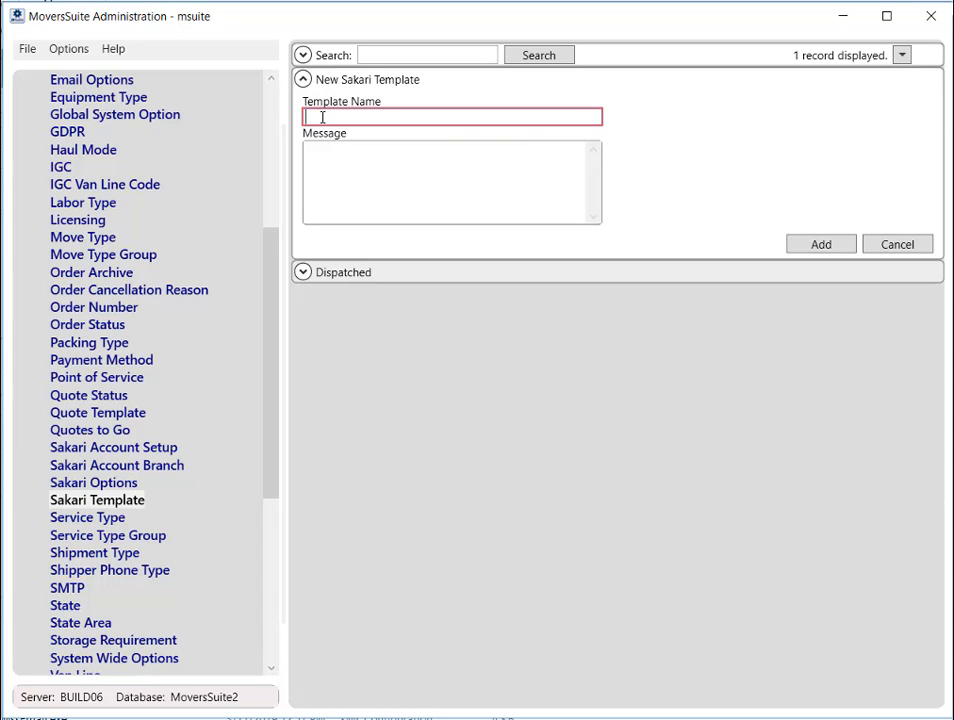
text(Crew Left for Job)
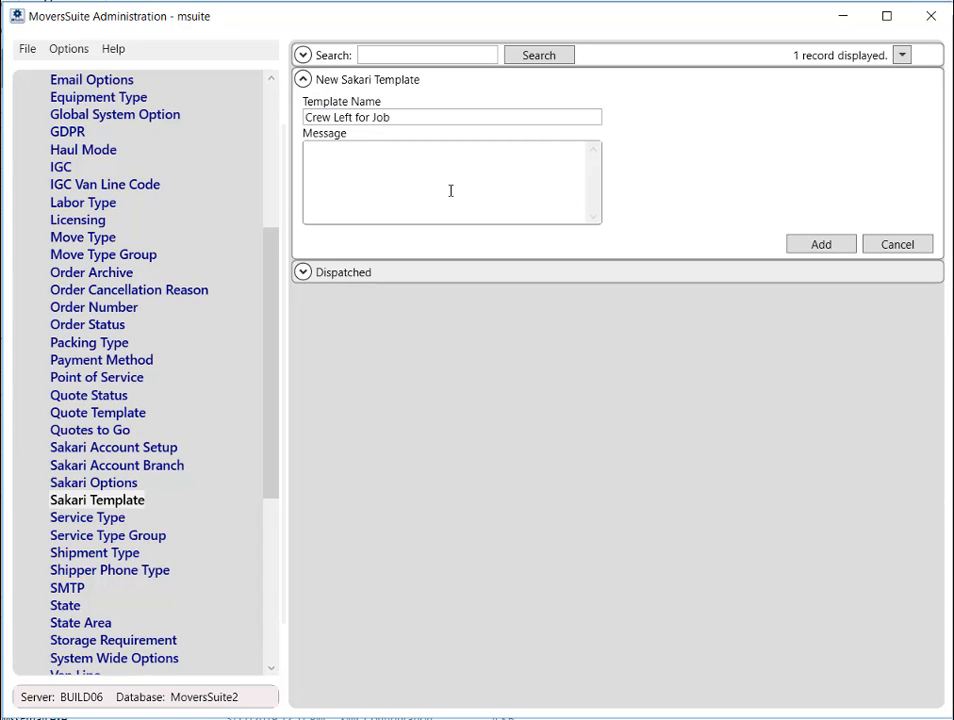
text(The crew ha)
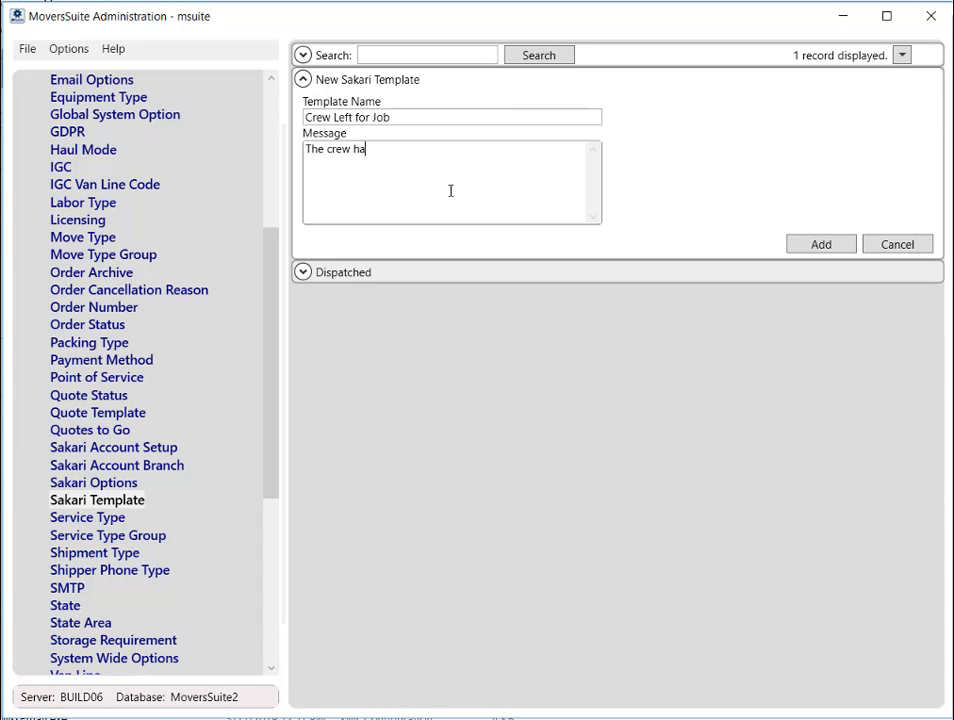
text(s left for)
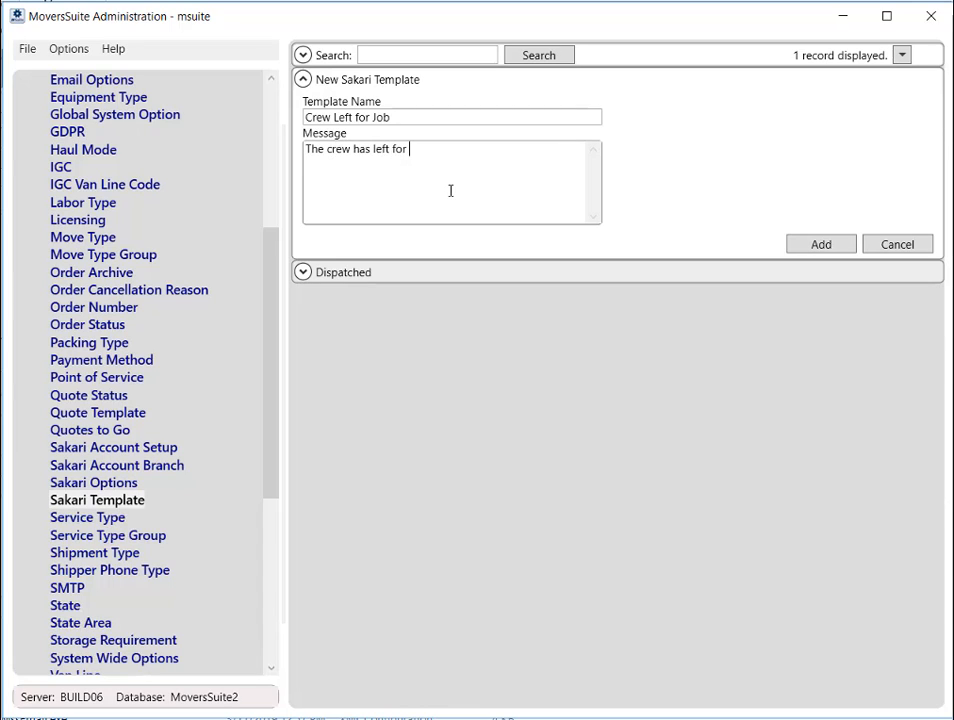
text(job.)
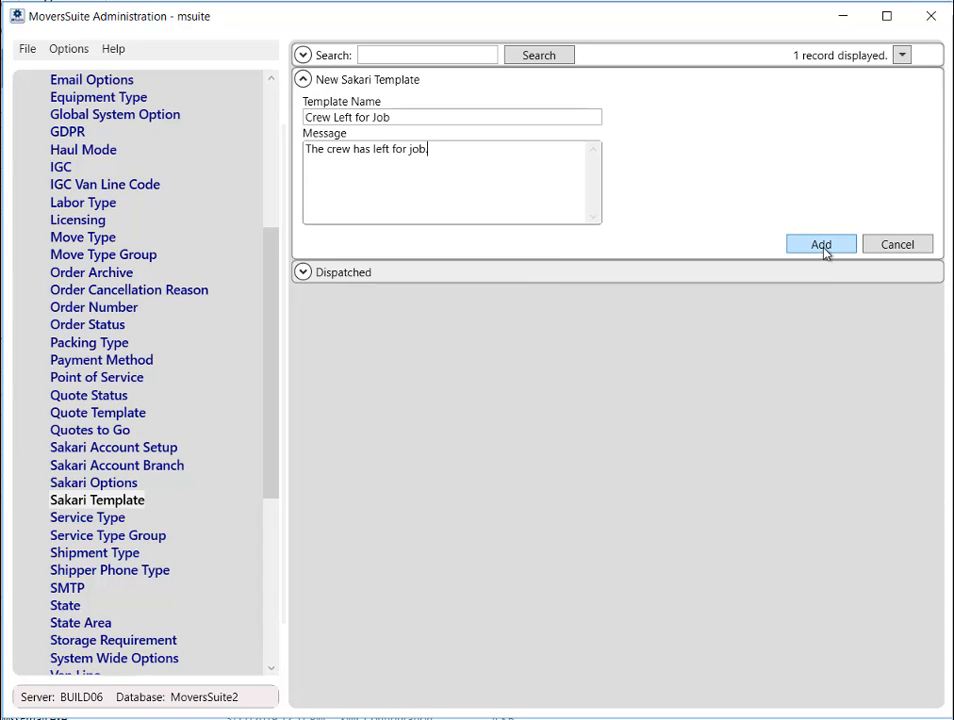
click(820, 244)
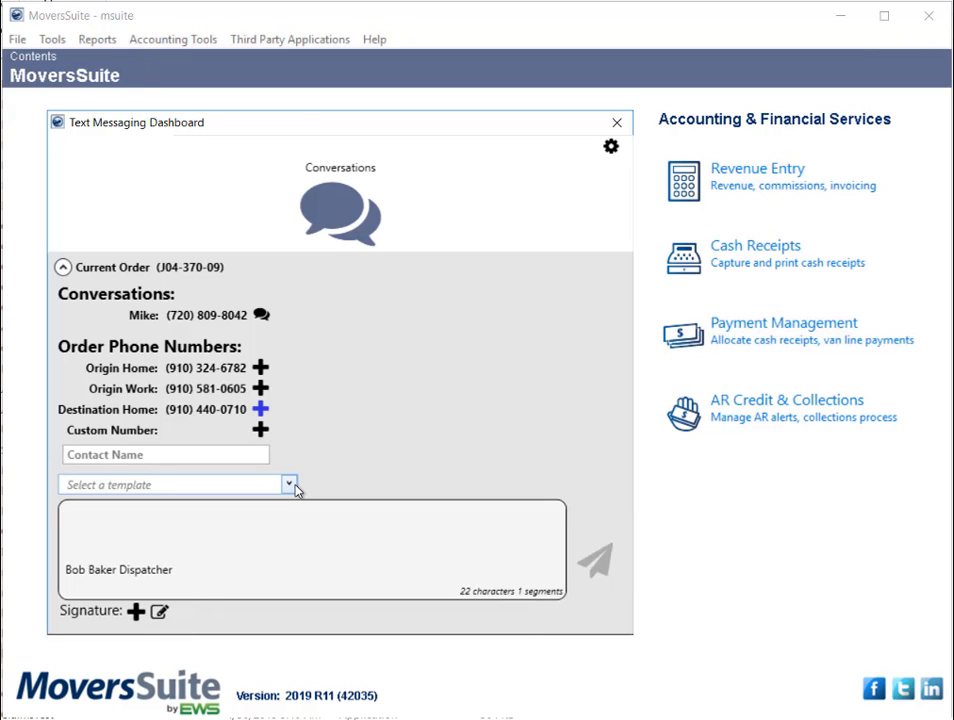
Step: Fill the dashboard message from the Crew Left for Job template and go to Text Messaging Conversations
click(288, 484)
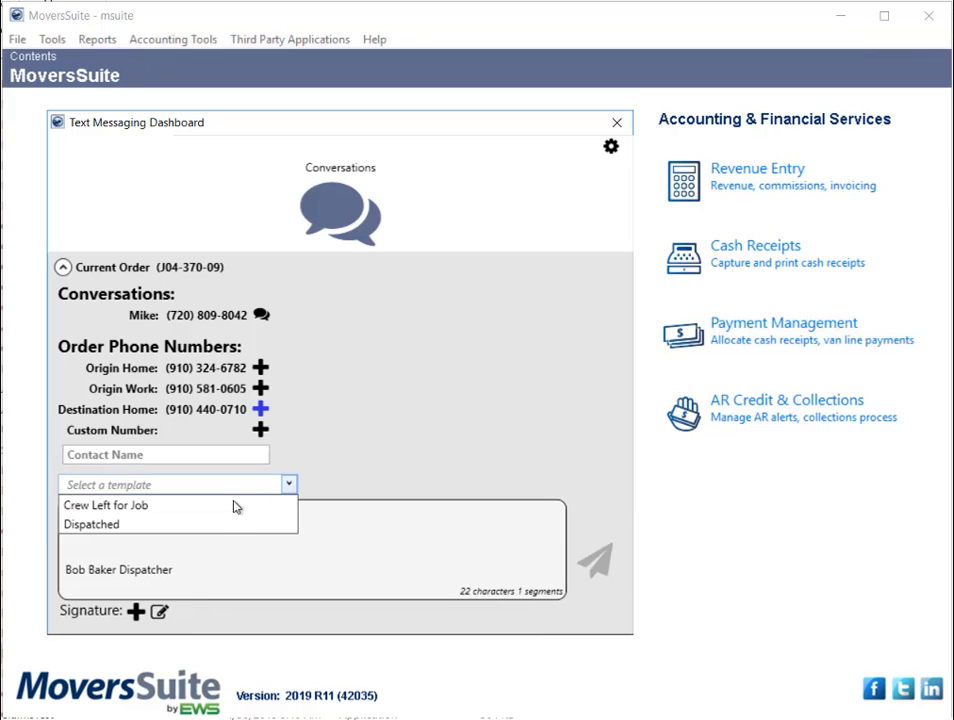
click(104, 504)
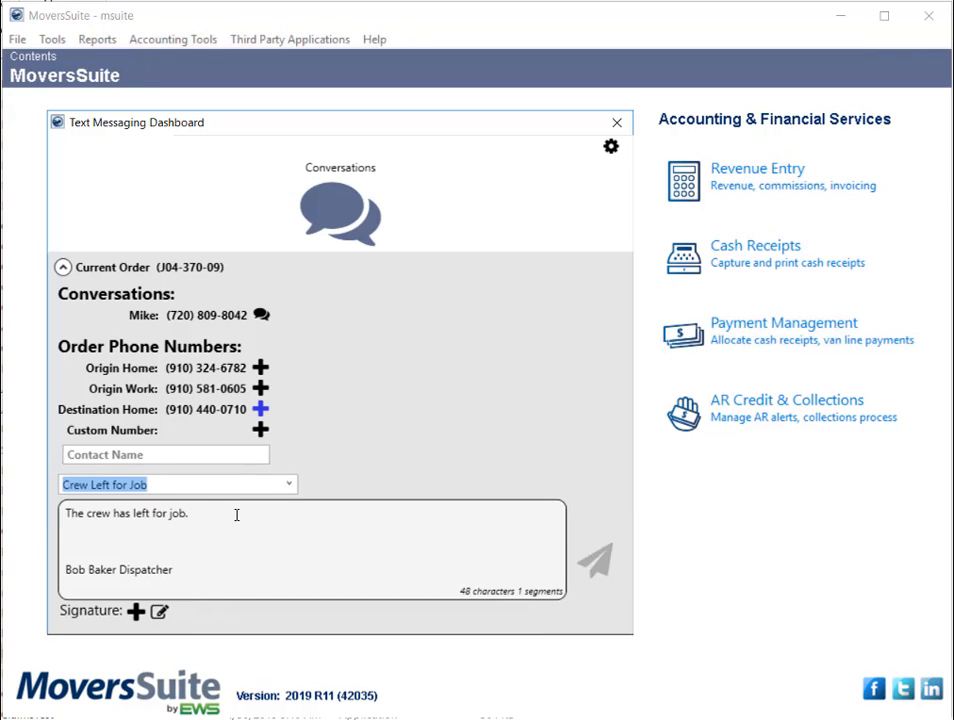
click(176, 484)
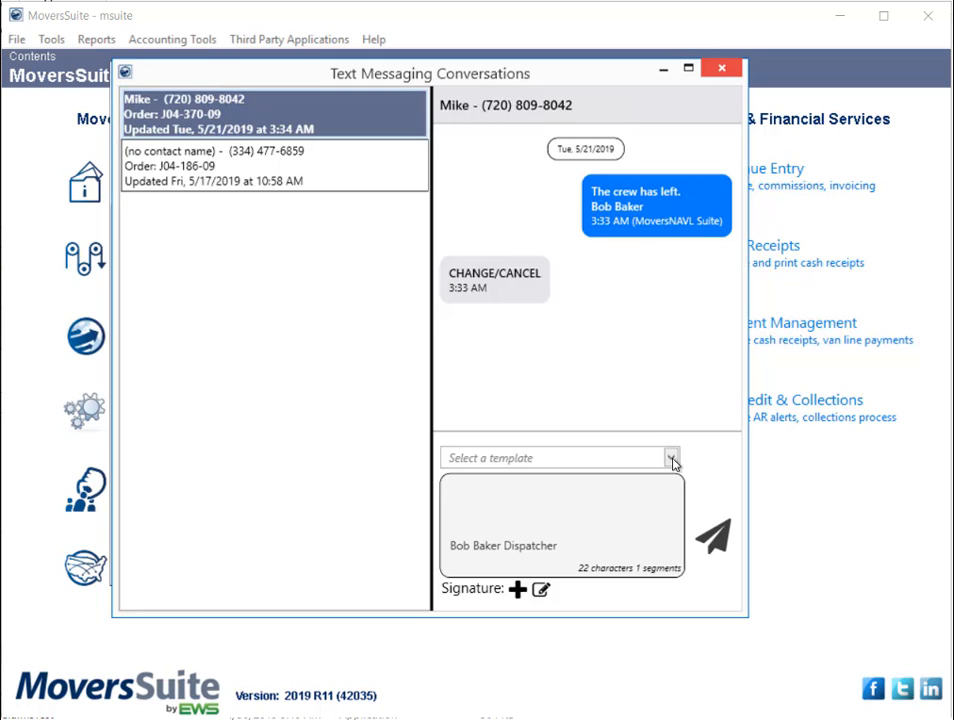
Step: Fill the reply from the Dispatched template and append '. Thank You'
click(670, 456)
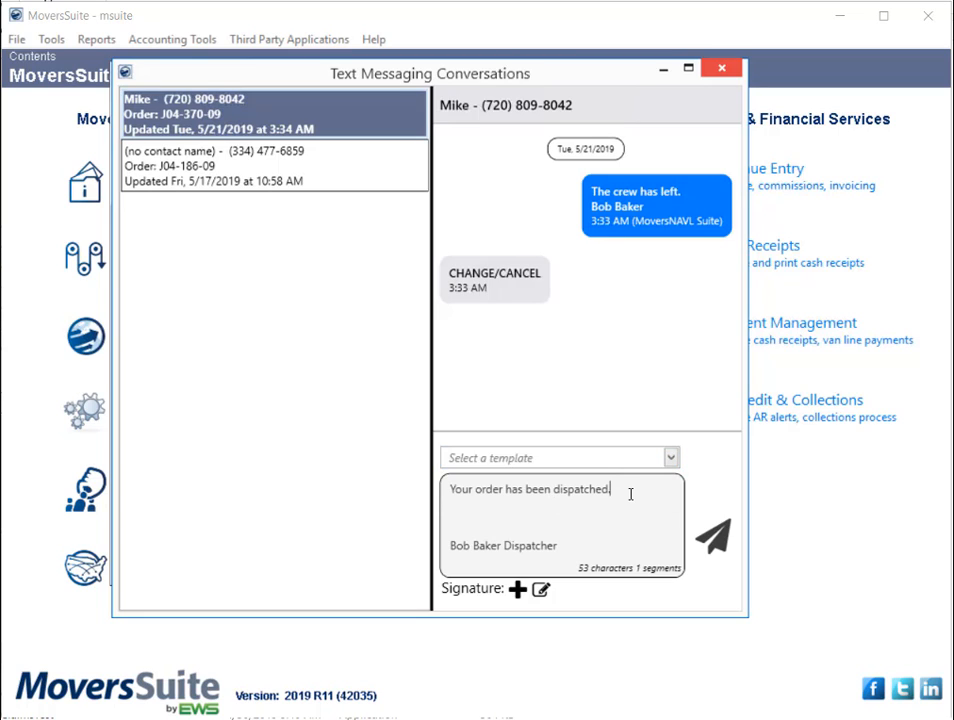
text(.)
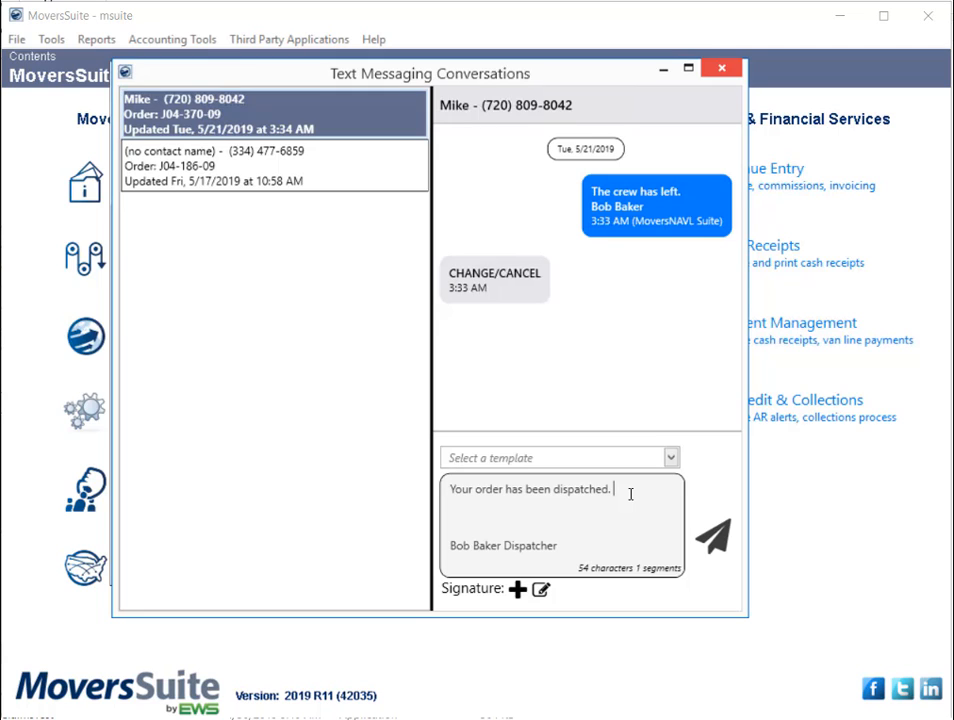
text(Thank You)
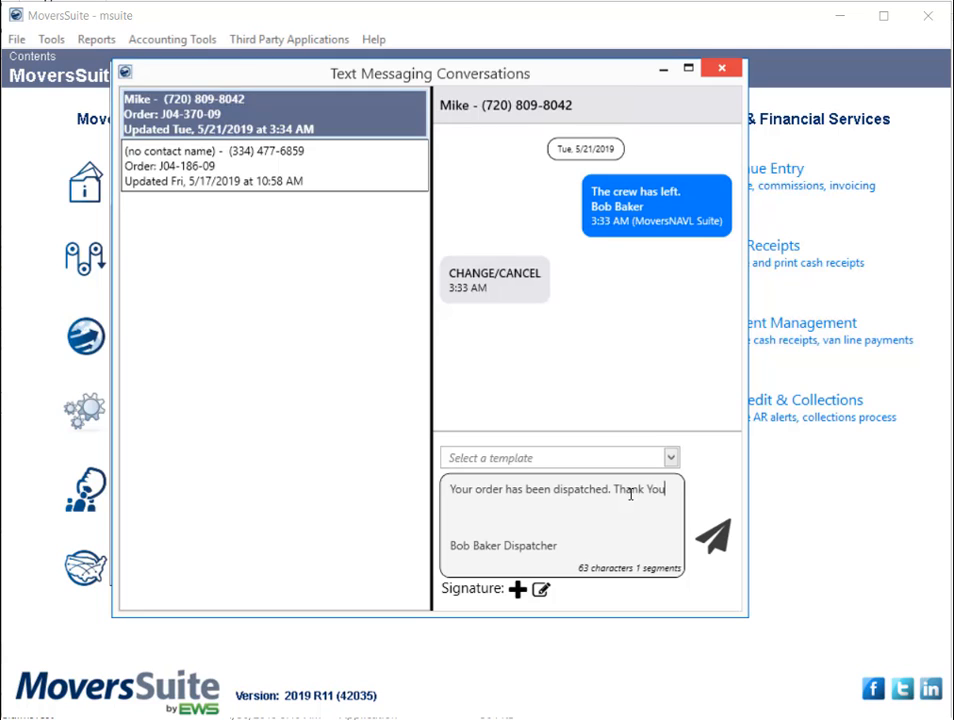